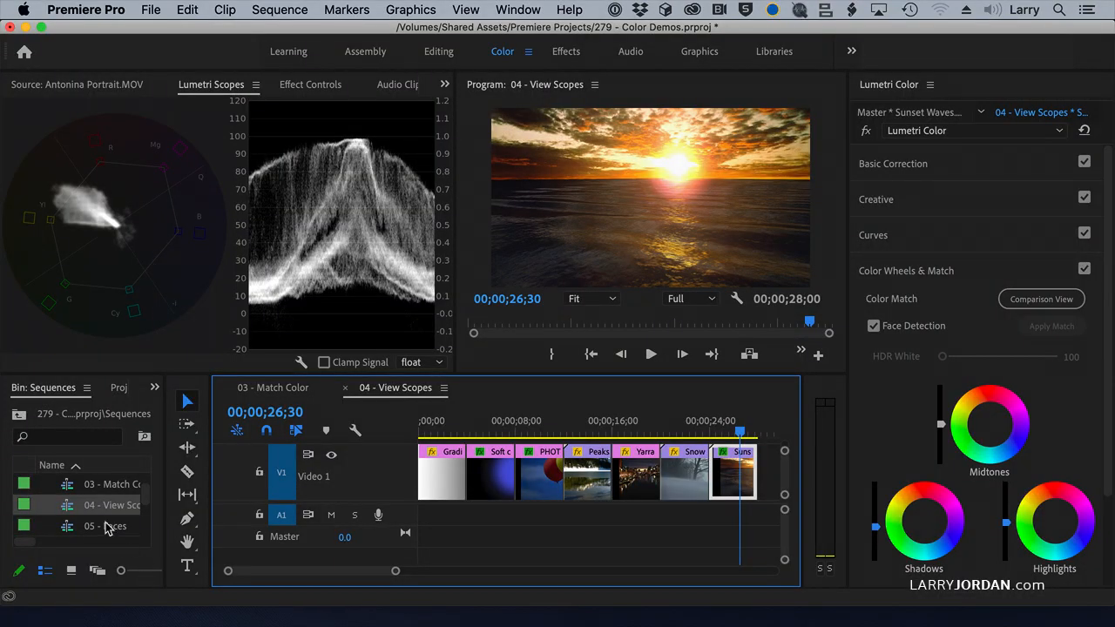
Open the '05 - Faces' sequence from the Sequences bin into the timeline
{"action": "double_click", "coordinate": [105, 525]}
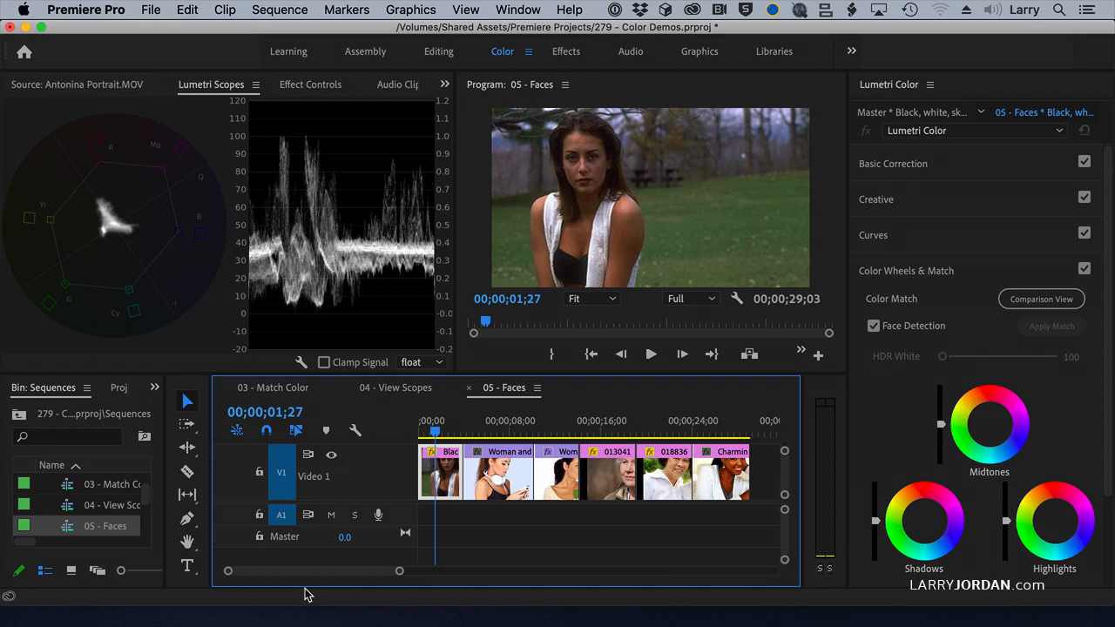
{"action": "mouse_move", "coordinate": [398, 503]}
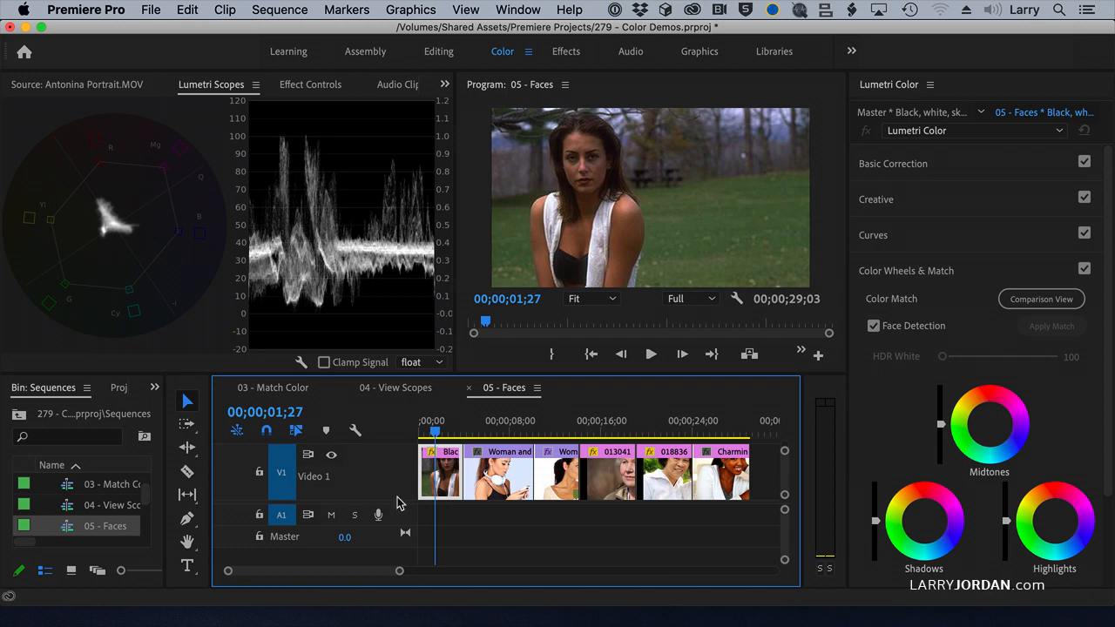
{"action": "mouse_move", "coordinate": [302, 145]}
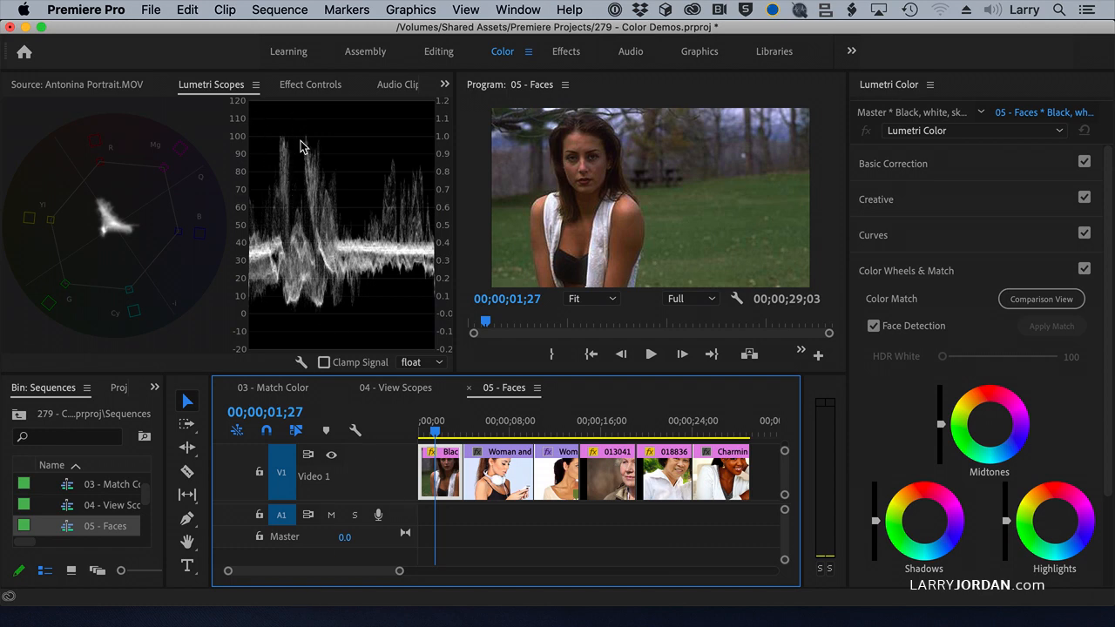
{"action": "mouse_move", "coordinate": [305, 305]}
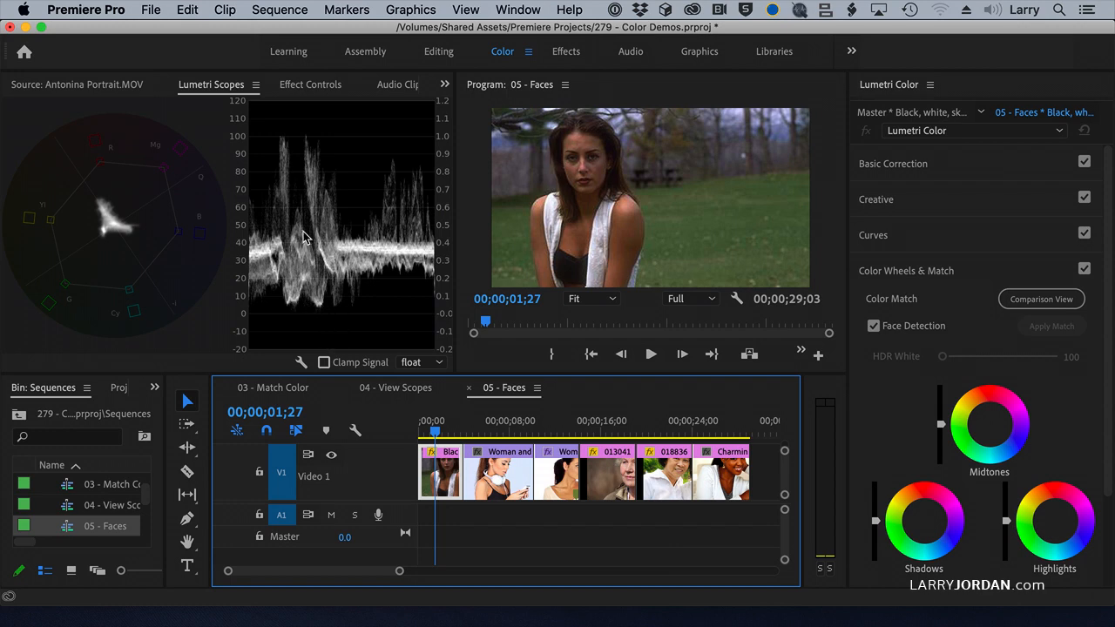
{"action": "mouse_move", "coordinate": [298, 240]}
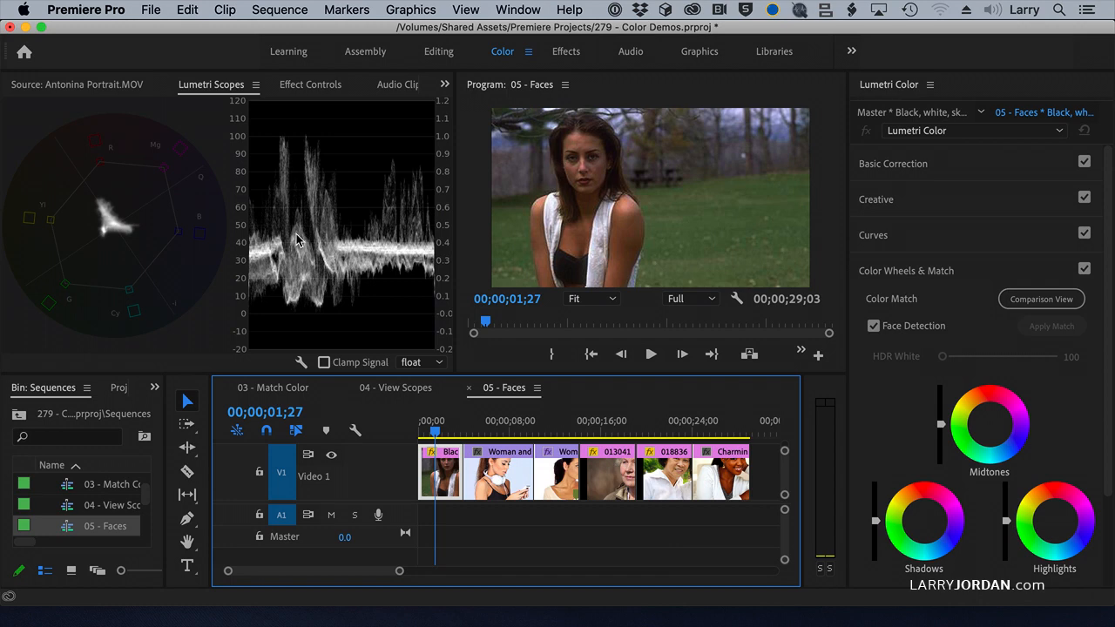
{"action": "mouse_move", "coordinate": [96, 244]}
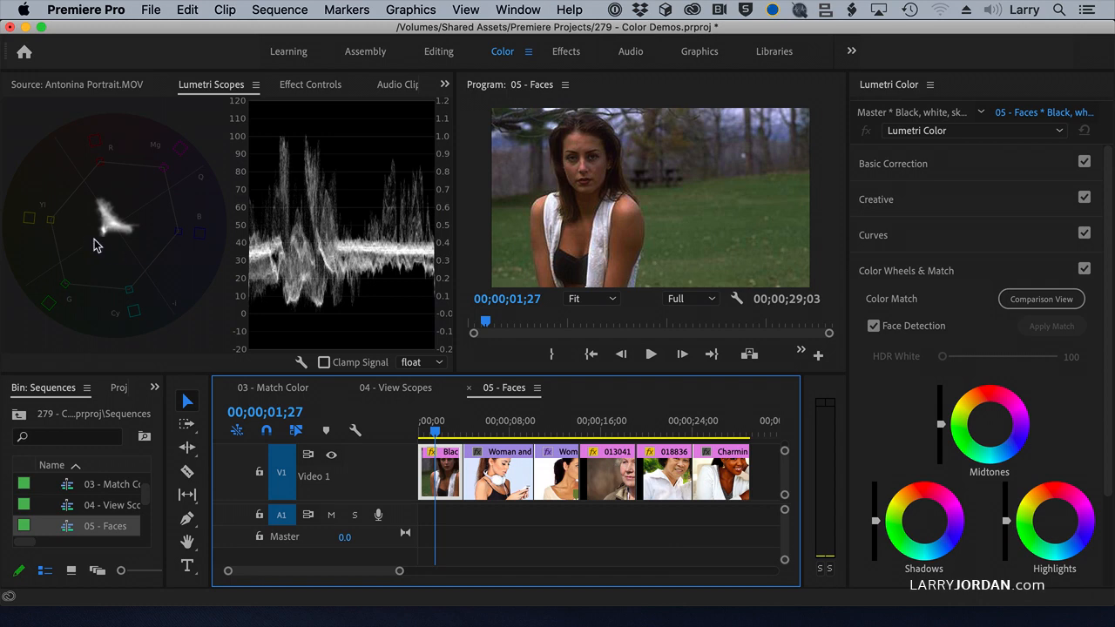
{"action": "mouse_move", "coordinate": [105, 244]}
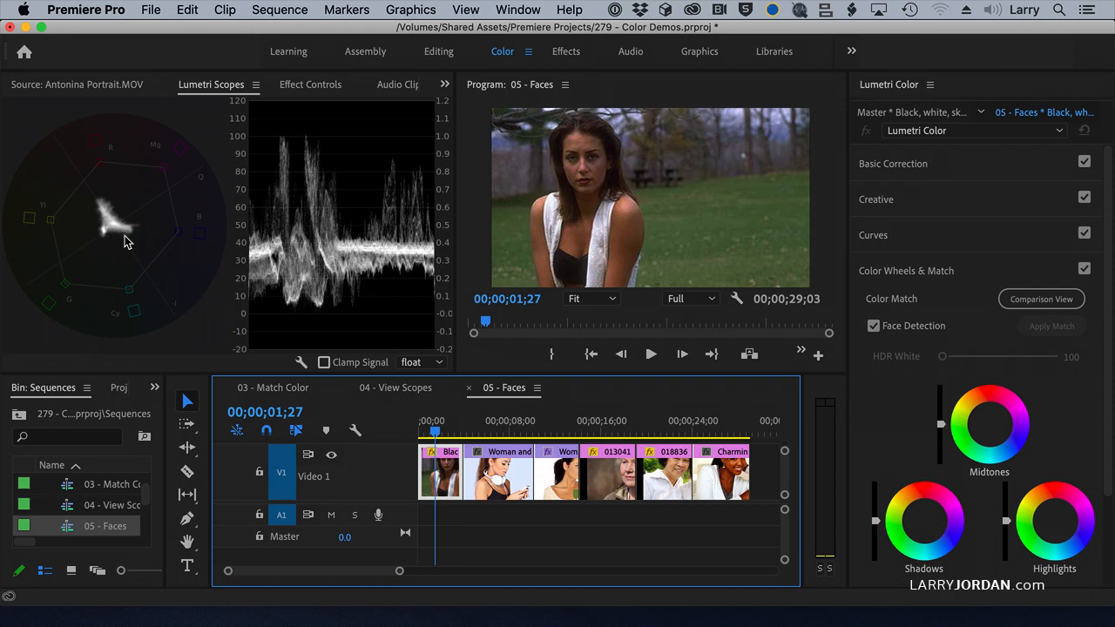
{"action": "mouse_move", "coordinate": [130, 238]}
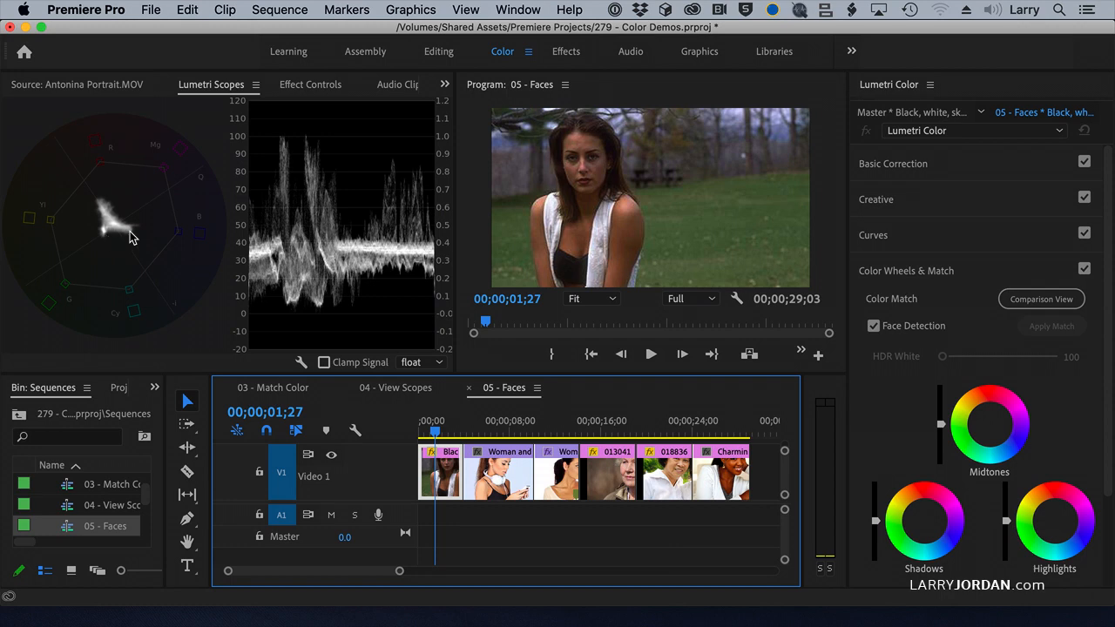
{"action": "mouse_move", "coordinate": [108, 221]}
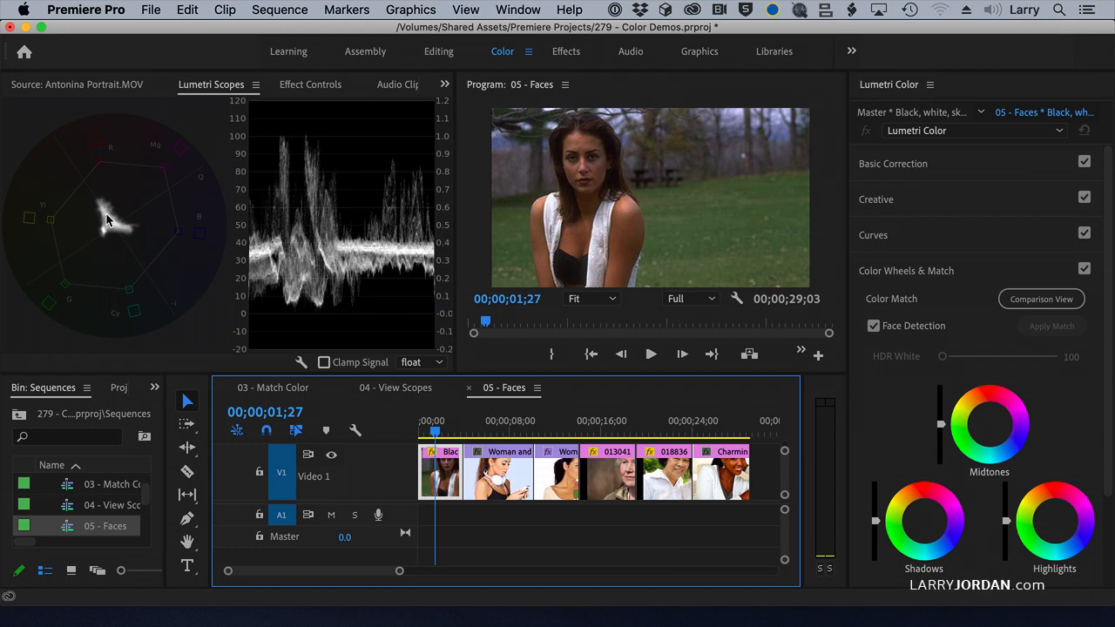
{"action": "mouse_move", "coordinate": [128, 268]}
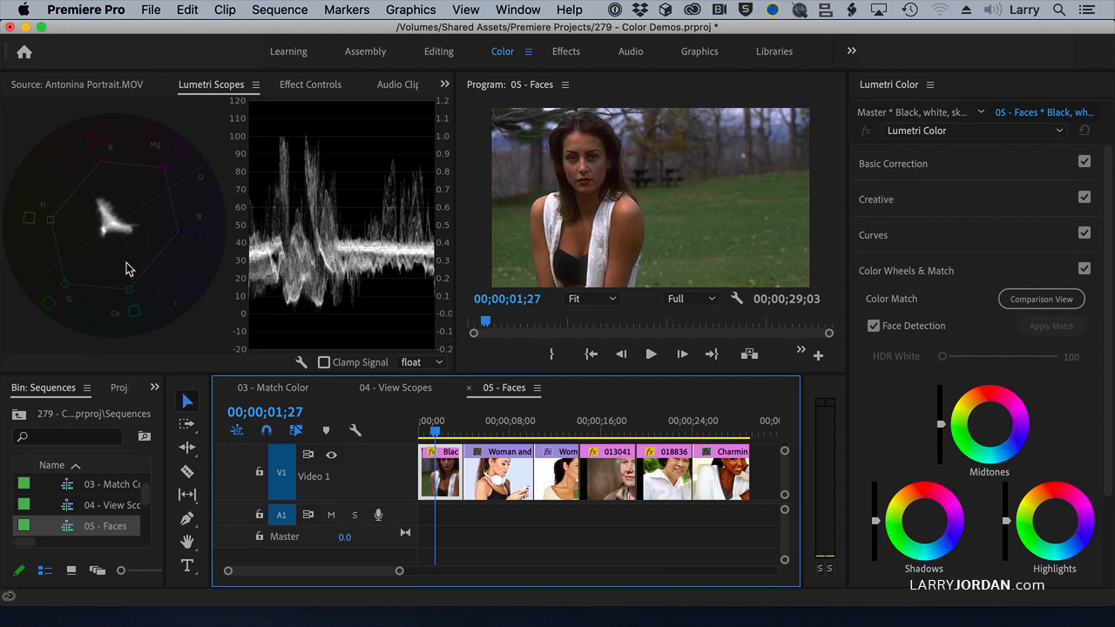
{"action": "mouse_move", "coordinate": [116, 240]}
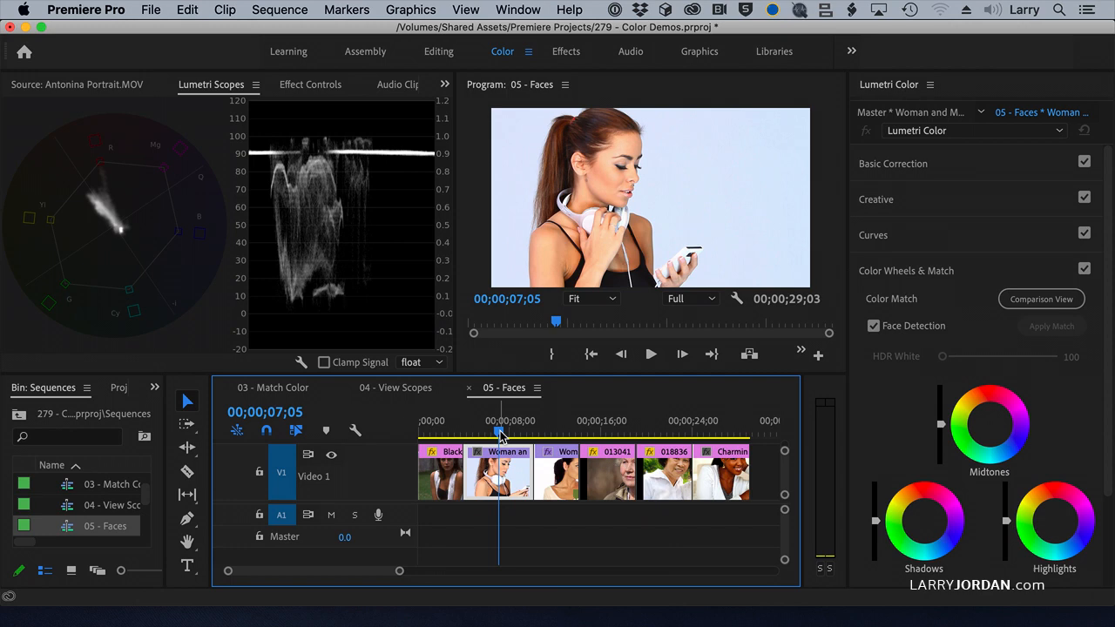
{"action": "mouse_move", "coordinate": [98, 198]}
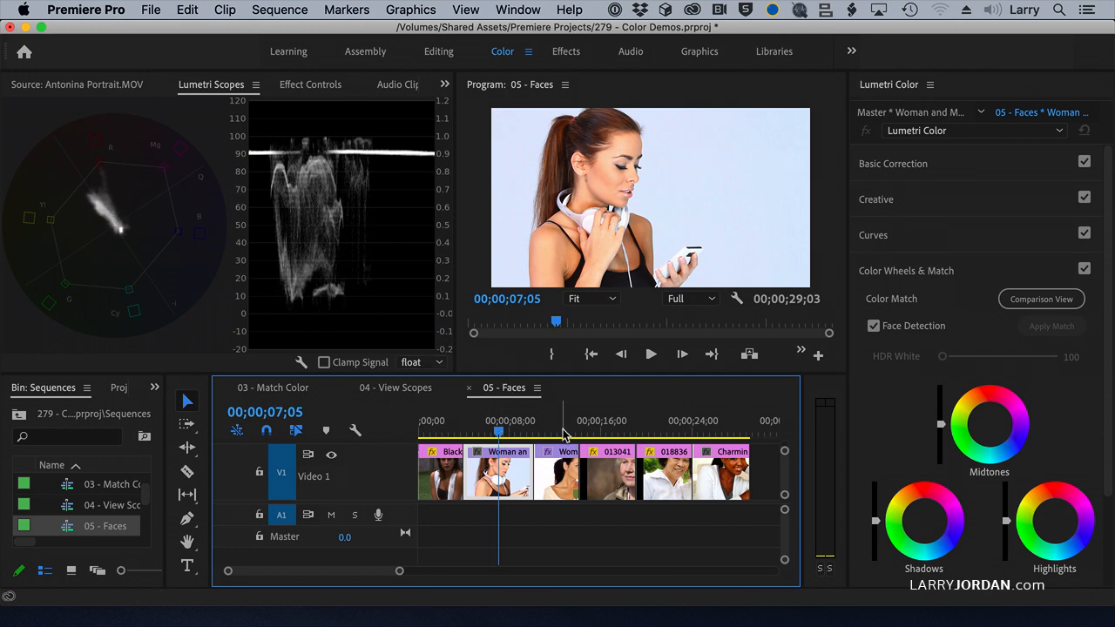
{"action": "mouse_move", "coordinate": [314, 185]}
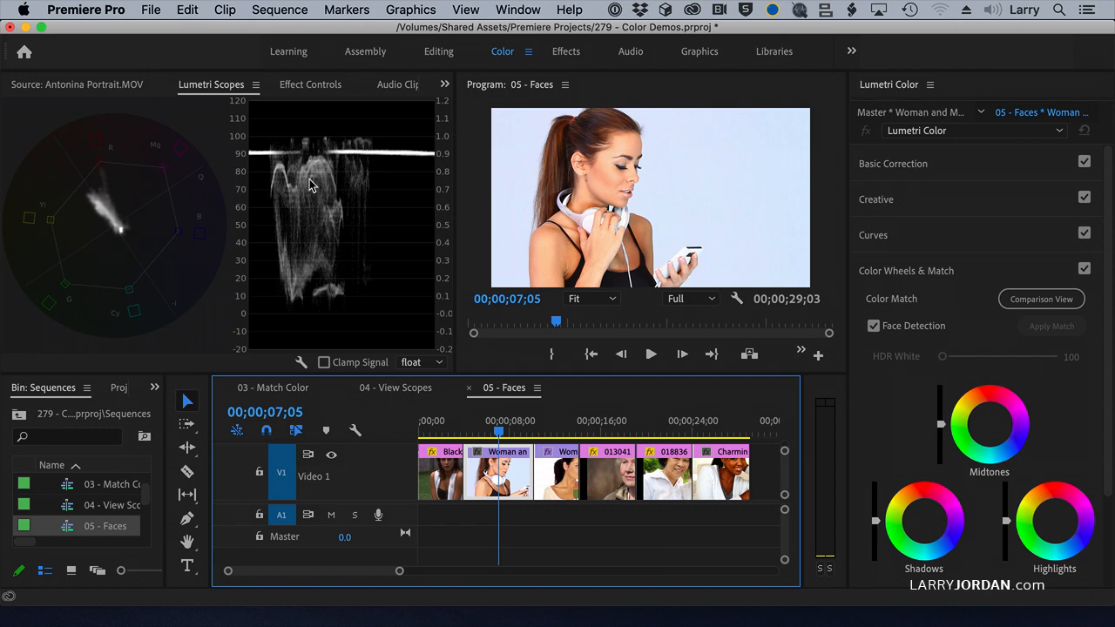
{"action": "mouse_move", "coordinate": [568, 425]}
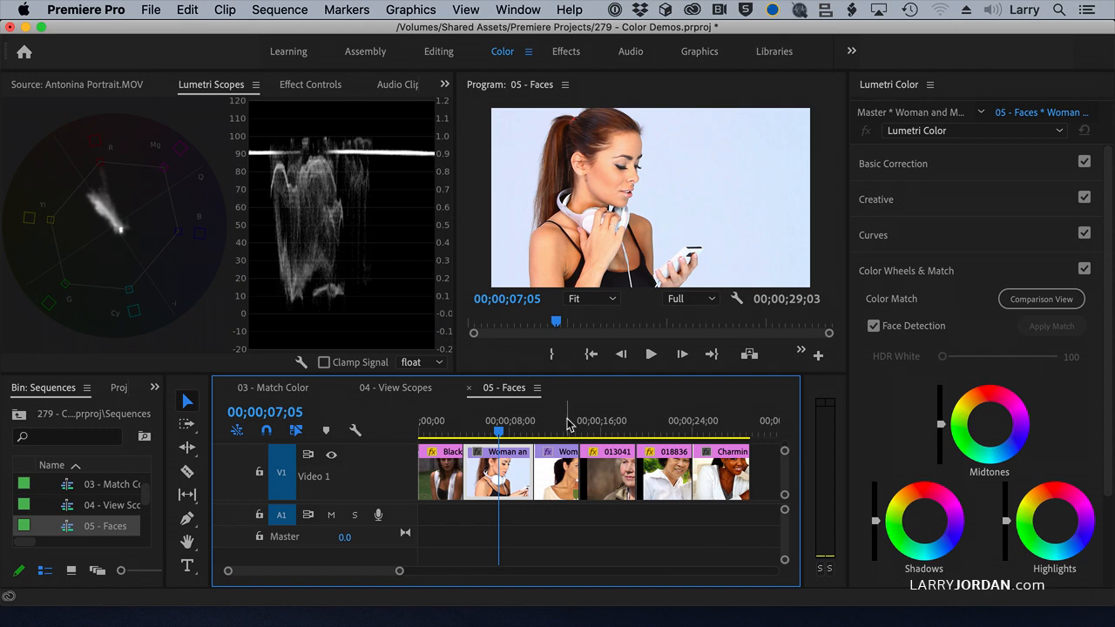
Move the playhead to the third clip, the woman shading her eyes
{"action": "left_click", "coordinate": [559, 421]}
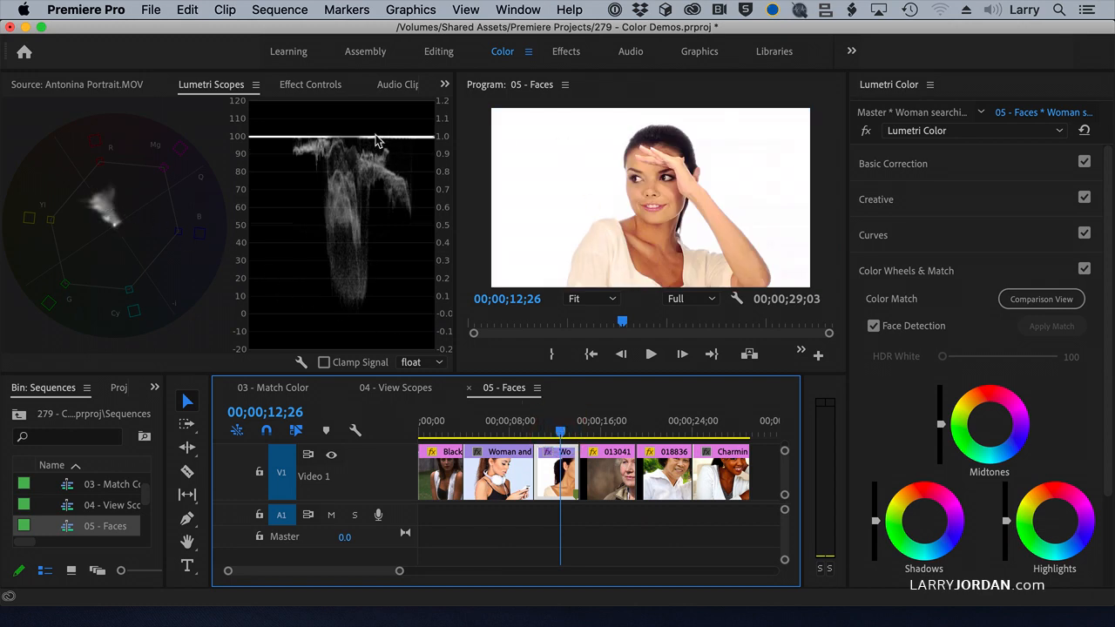
{"action": "mouse_move", "coordinate": [329, 161]}
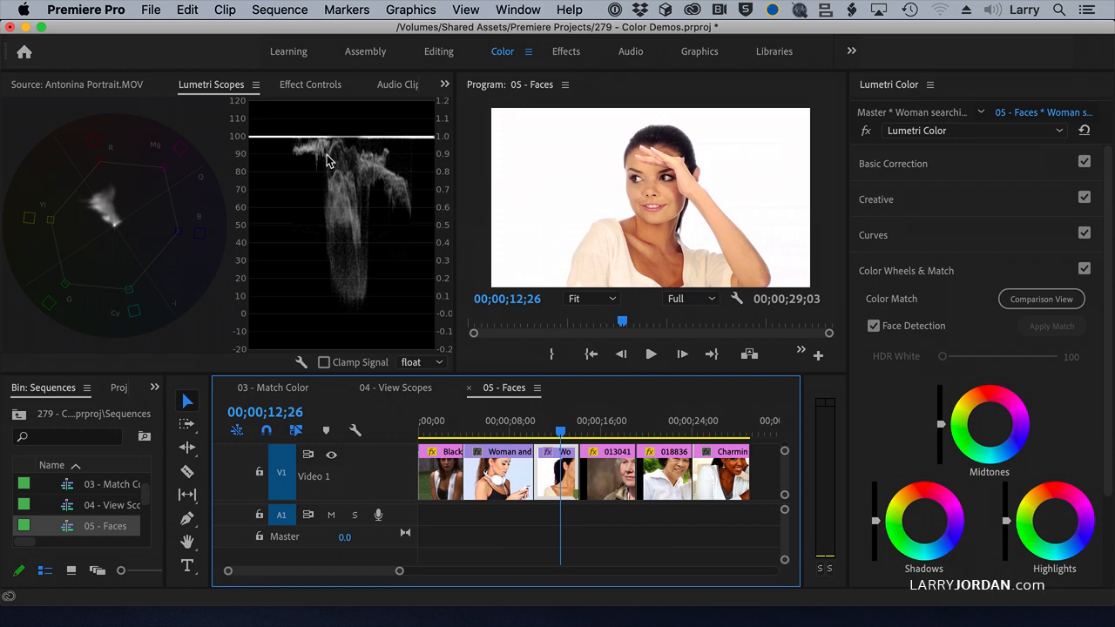
{"action": "mouse_move", "coordinate": [351, 192]}
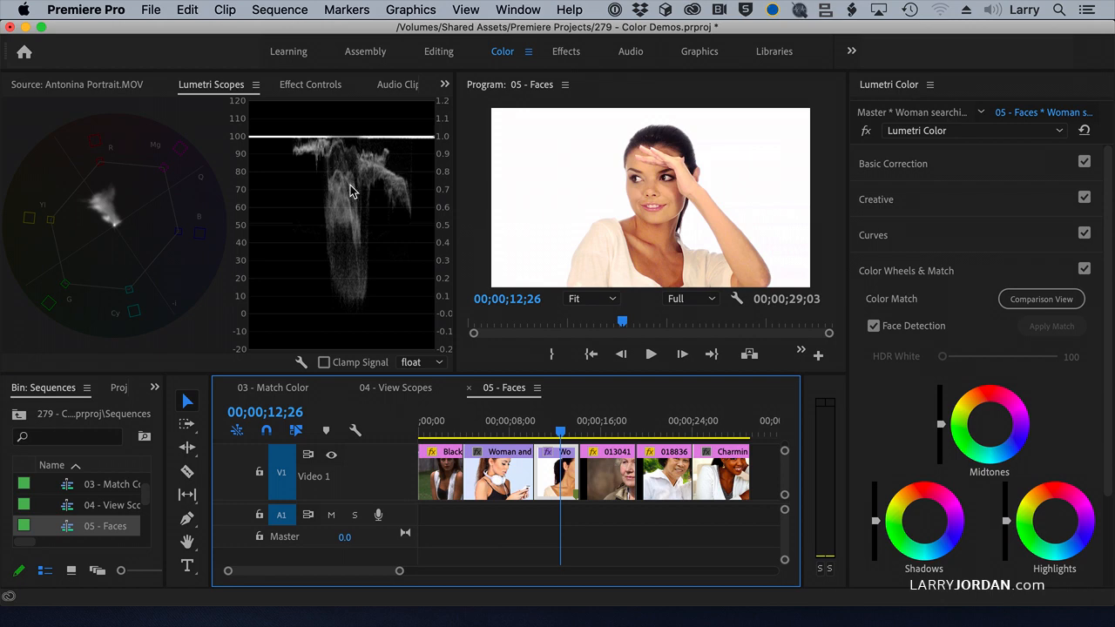
{"action": "mouse_move", "coordinate": [91, 216]}
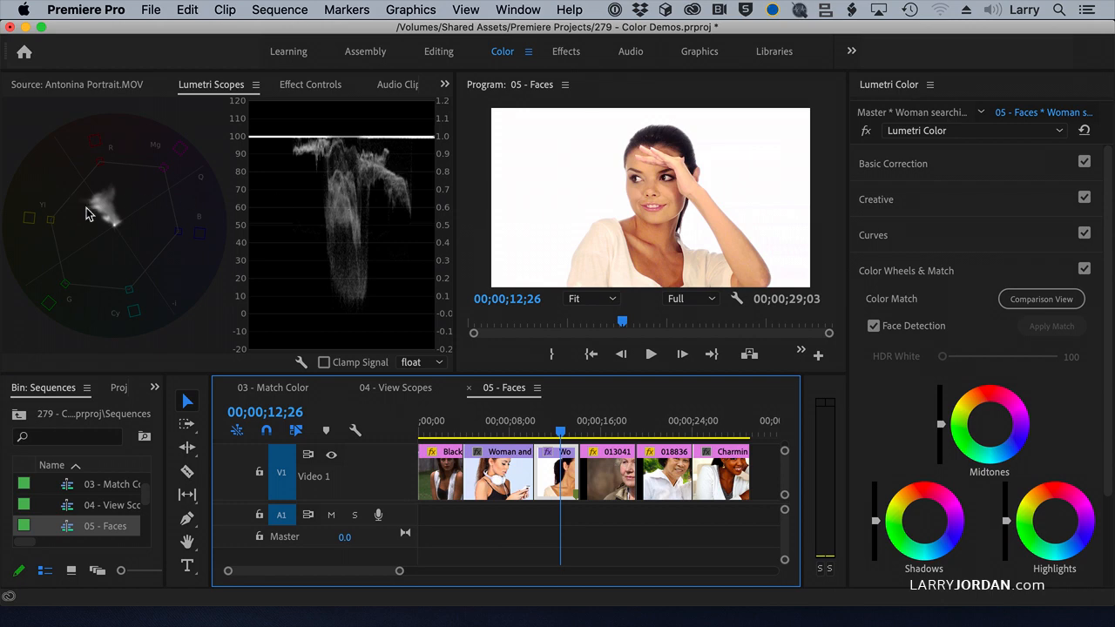
{"action": "mouse_move", "coordinate": [613, 453]}
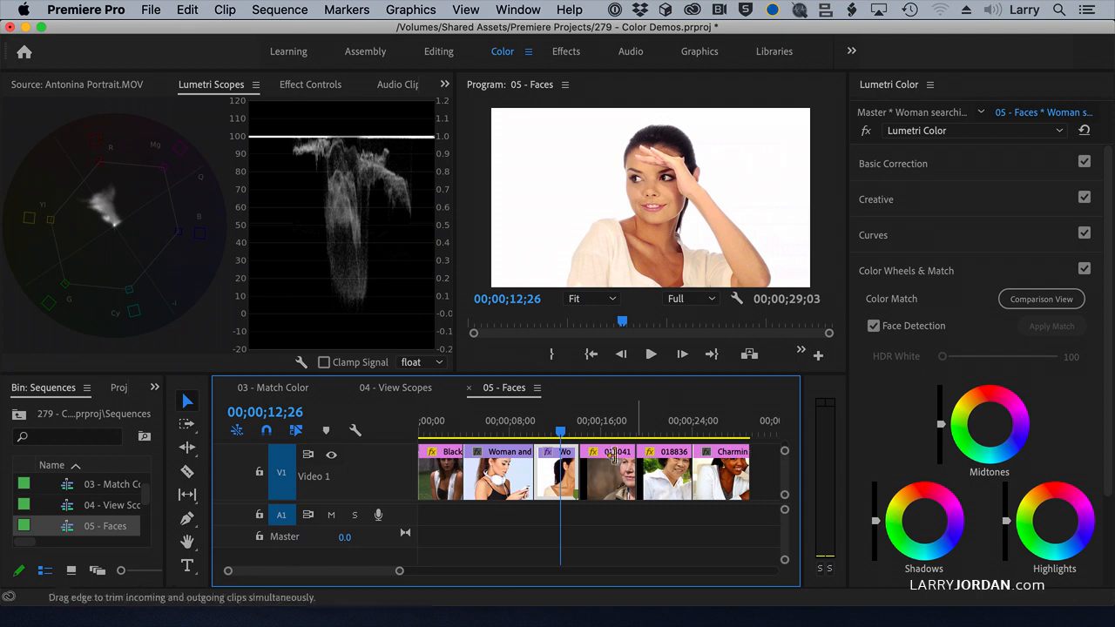
Move the playhead through the two older women to the final smiling woman
{"action": "left_click", "coordinate": [614, 420]}
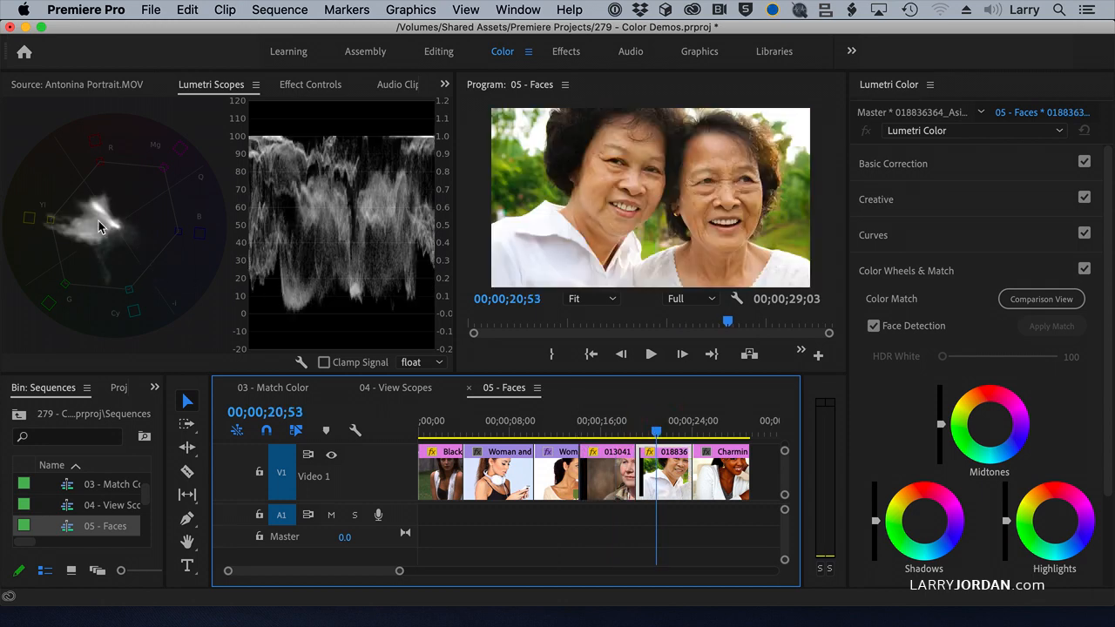
{"action": "mouse_move", "coordinate": [99, 218]}
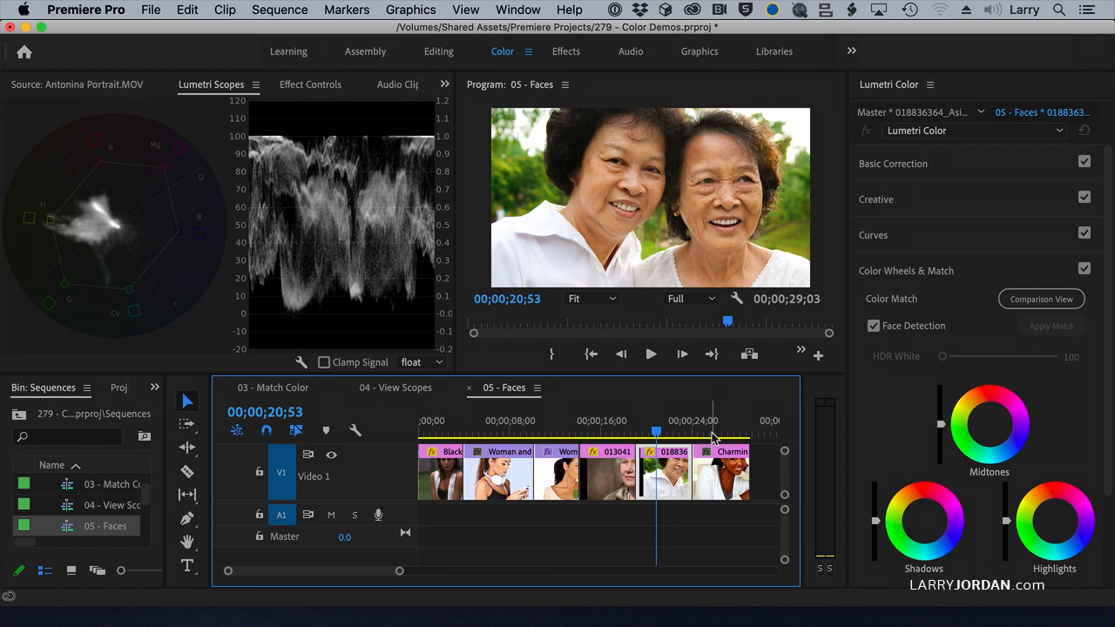
{"action": "left_click", "coordinate": [712, 431]}
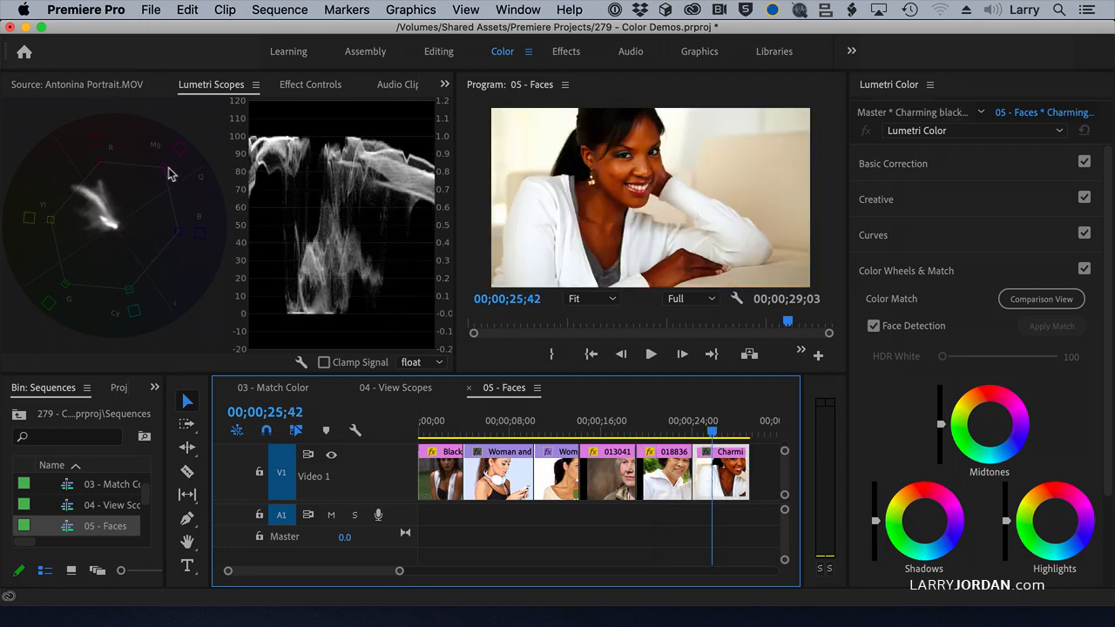
{"action": "mouse_move", "coordinate": [283, 148]}
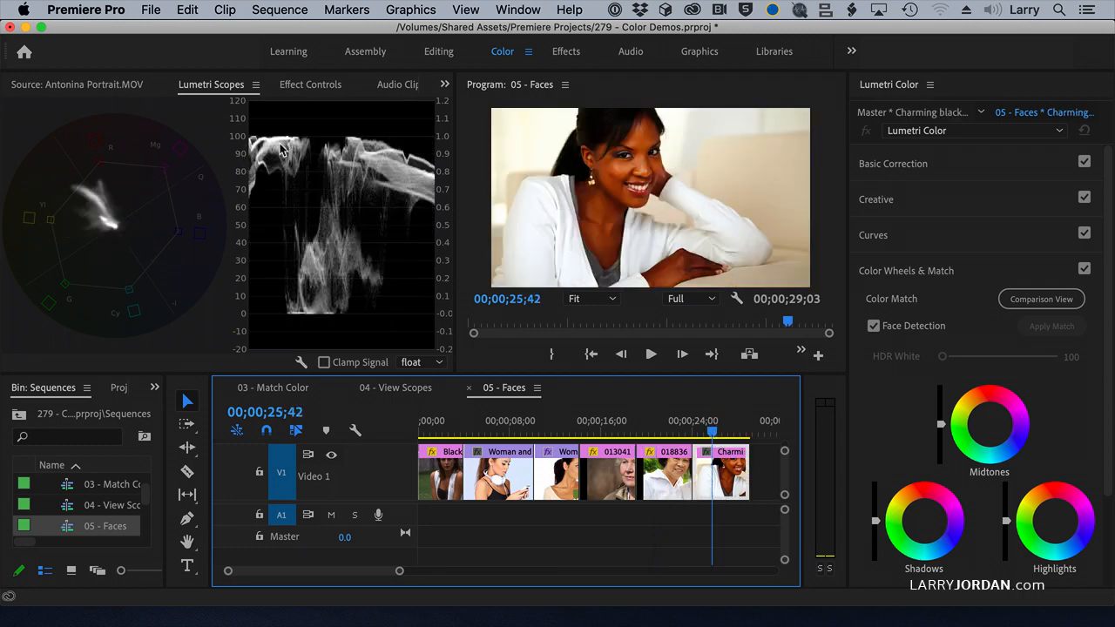
{"action": "mouse_move", "coordinate": [401, 186]}
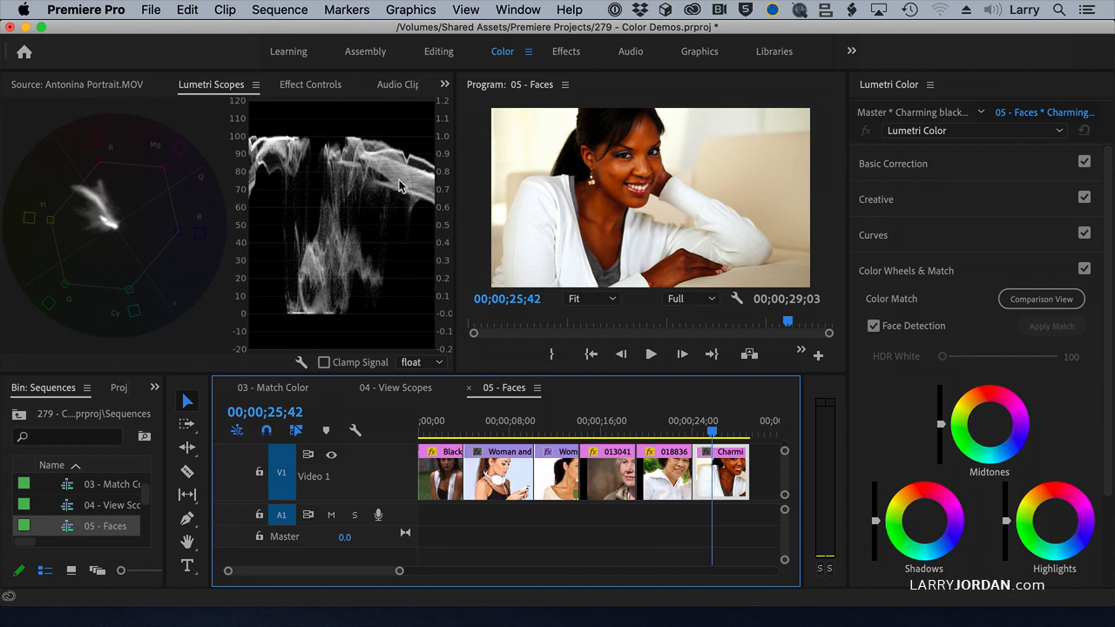
{"action": "mouse_move", "coordinate": [251, 183]}
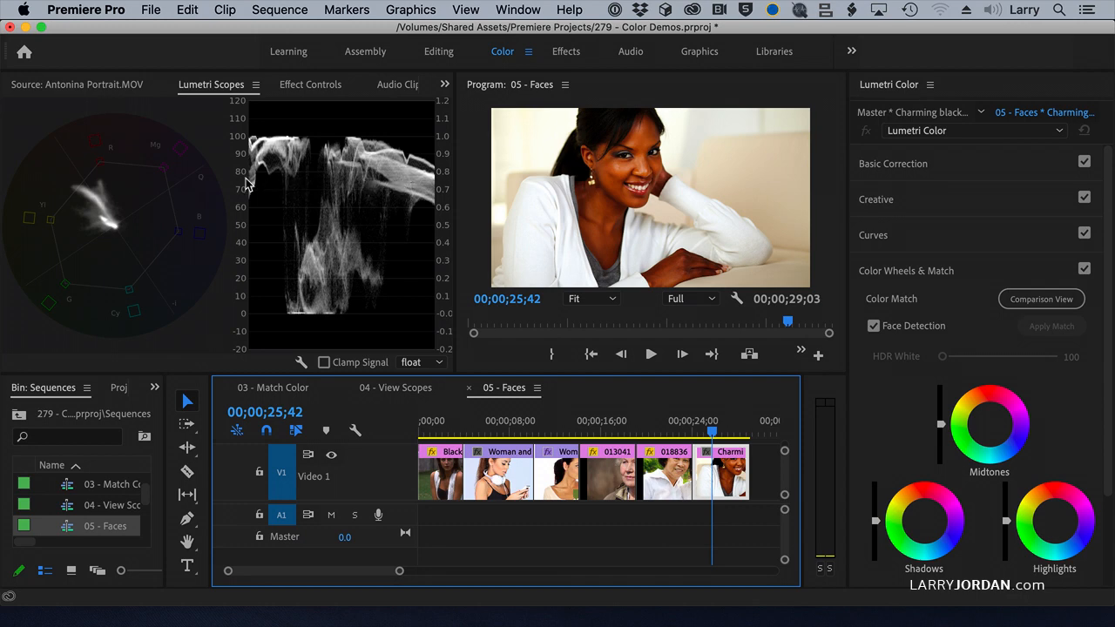
{"action": "mouse_move", "coordinate": [311, 273]}
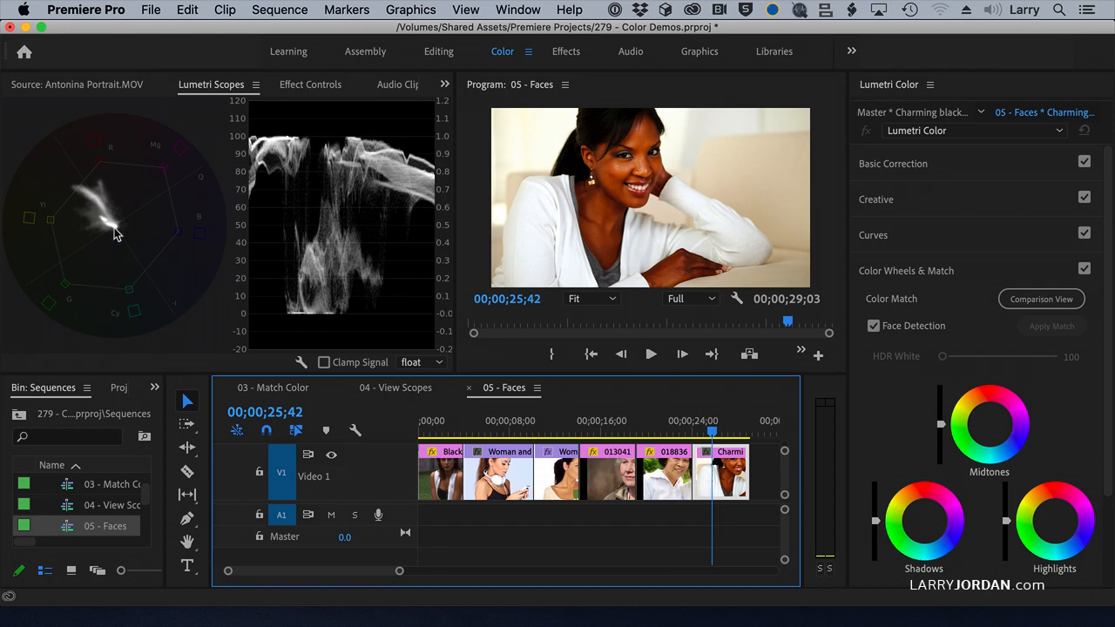
{"action": "mouse_move", "coordinate": [121, 233]}
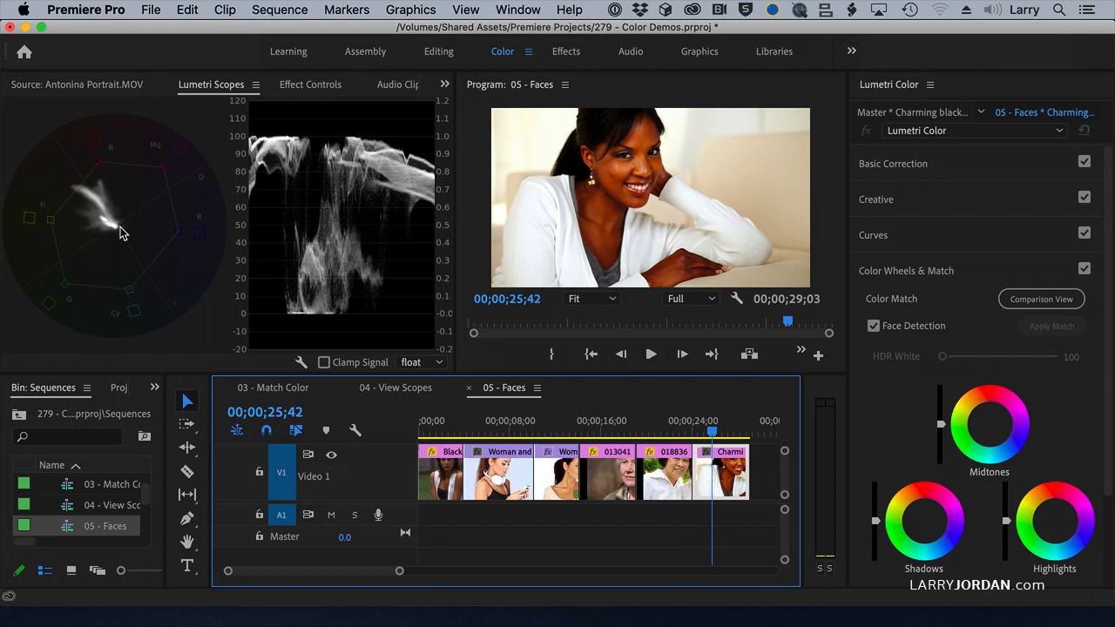